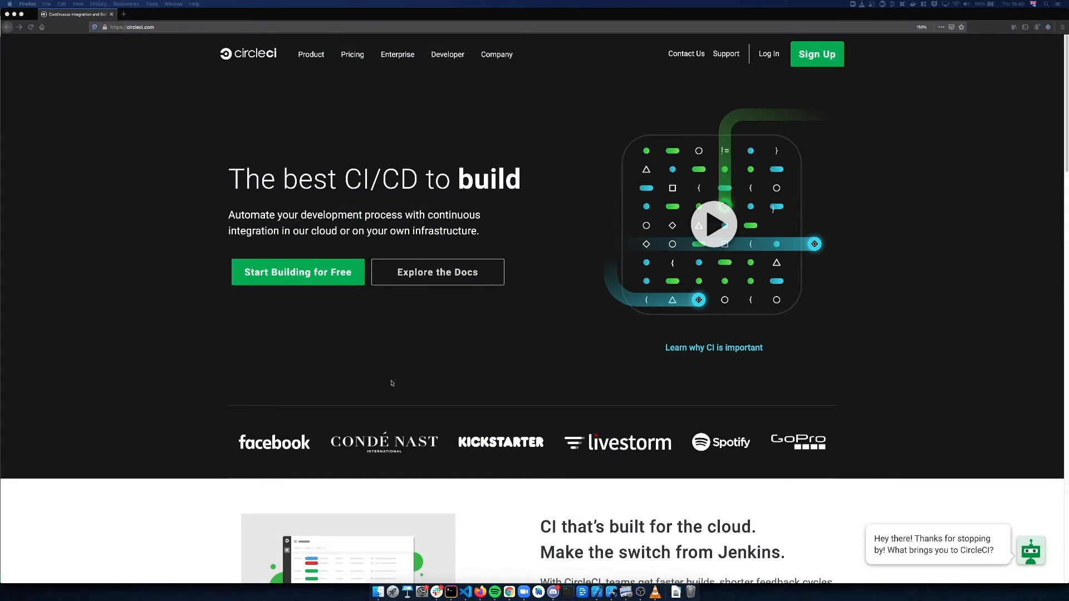
# Step: Go to the CircleCI sign-up page from the top navigation
pyautogui.click(817, 54)
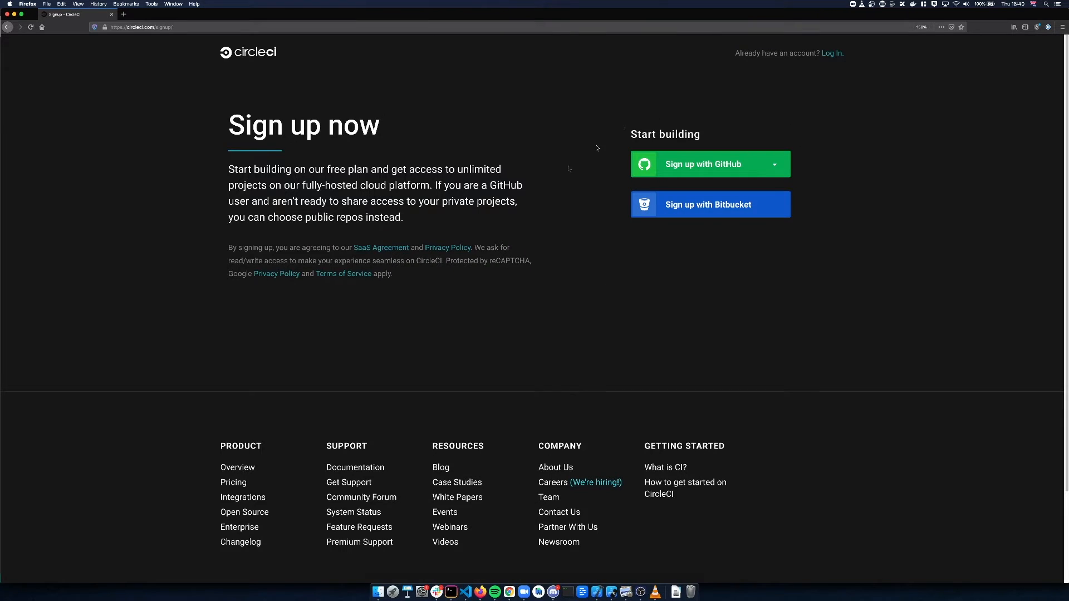
pyautogui.moveTo(702, 174)
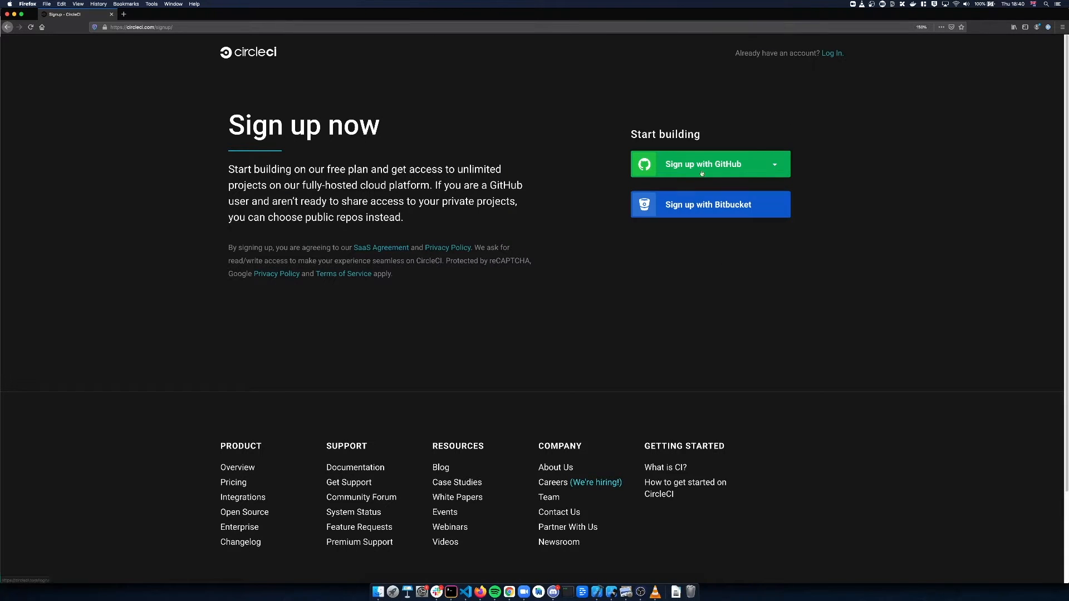
# Step: Sign up with GitHub and select the personal organization to list its repositories
pyautogui.click(703, 164)
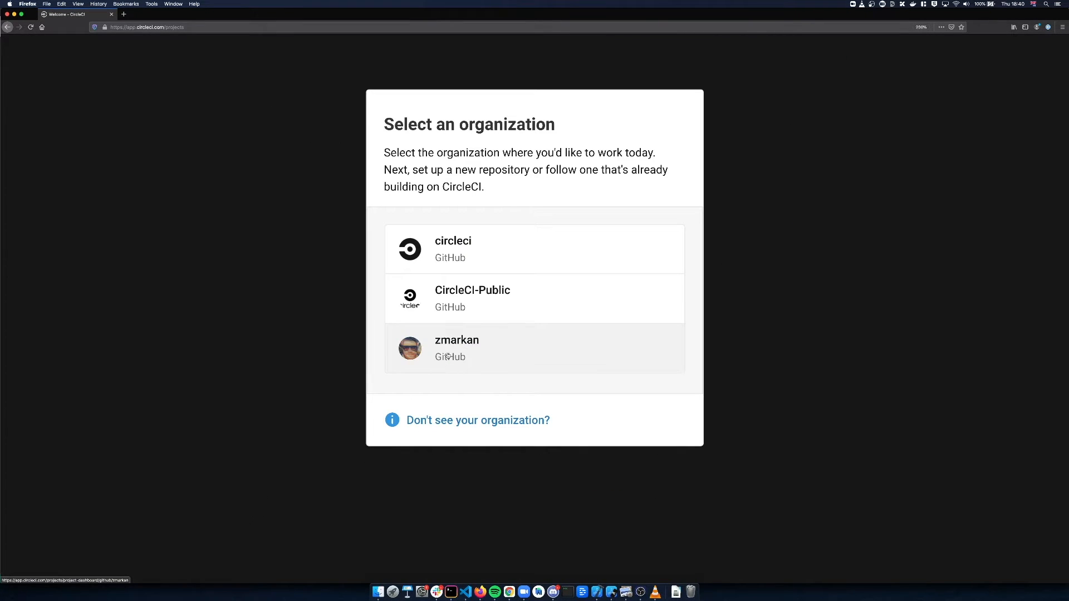
pyautogui.click(456, 348)
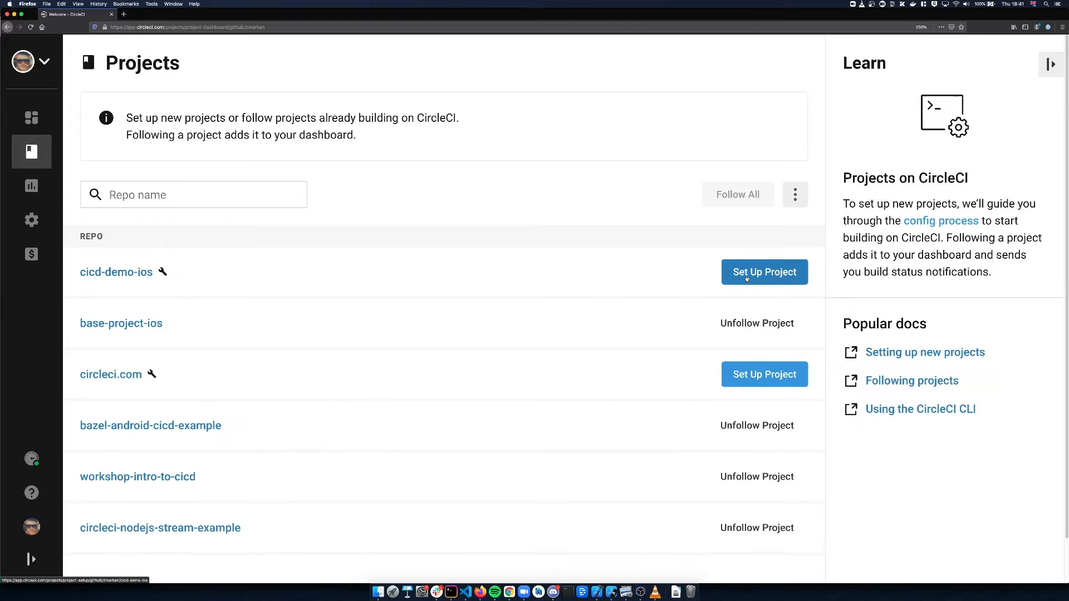
# Step: Set up cicd-demo-ios, review the iOS config.yml and commit and run the first pipeline
pyautogui.click(764, 272)
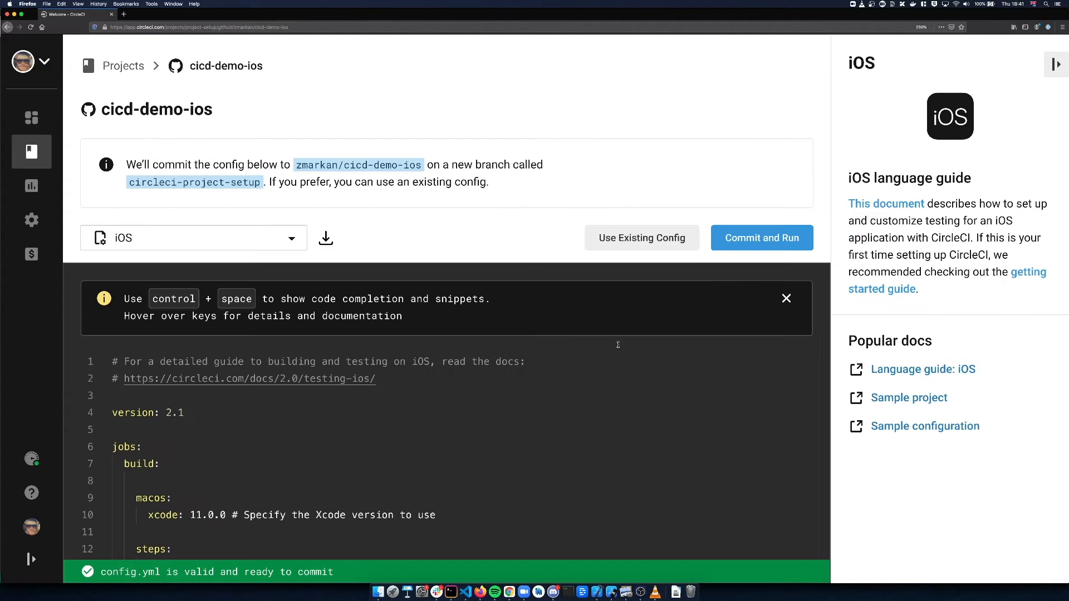
pyautogui.moveTo(621, 357)
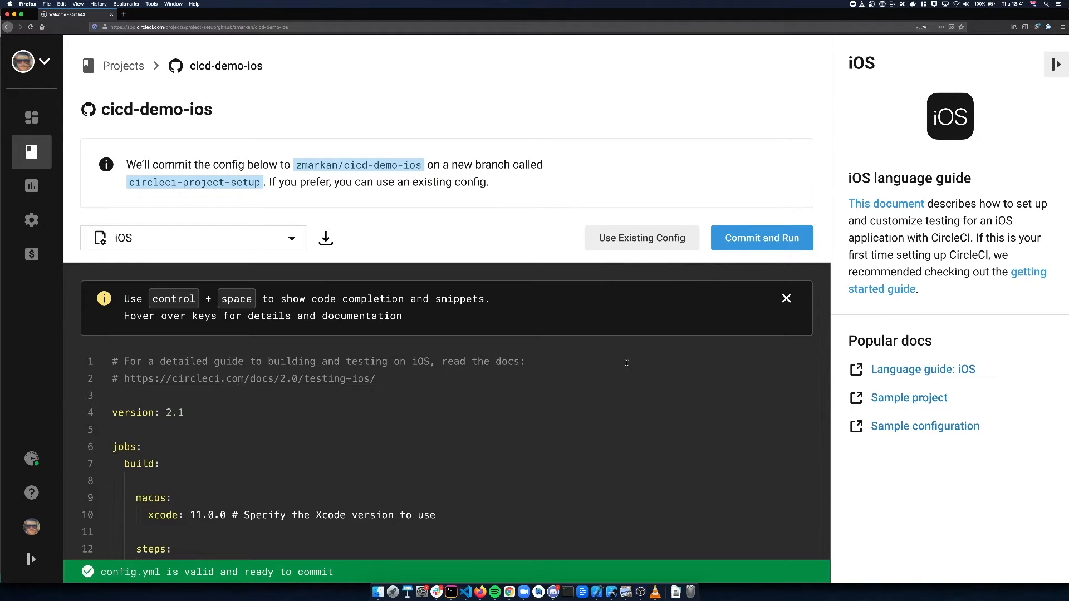
pyautogui.moveTo(627, 385)
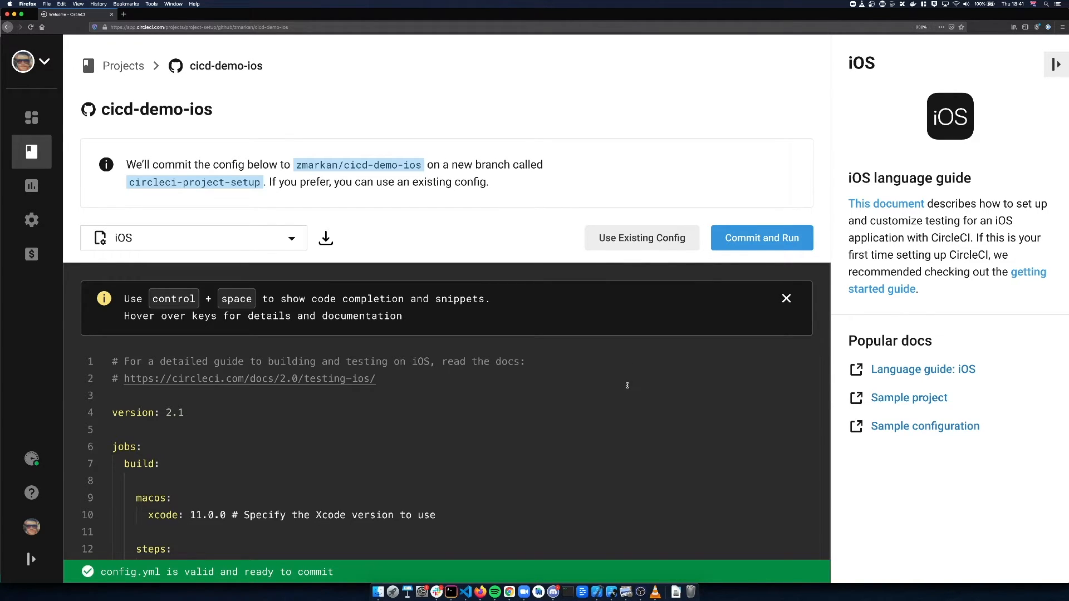
pyautogui.scroll(-3)
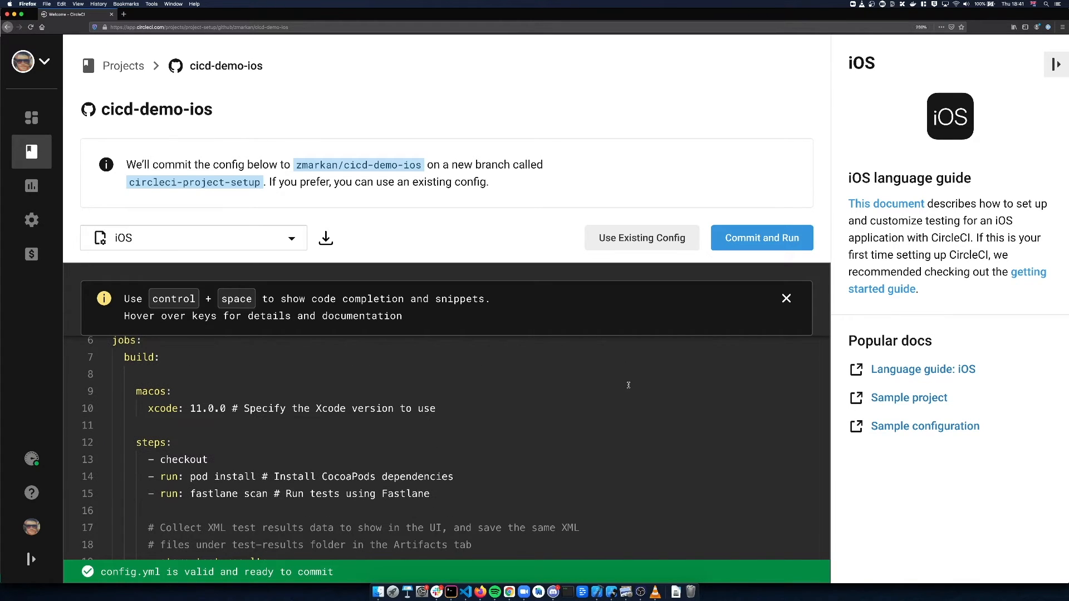
pyautogui.moveTo(667, 364)
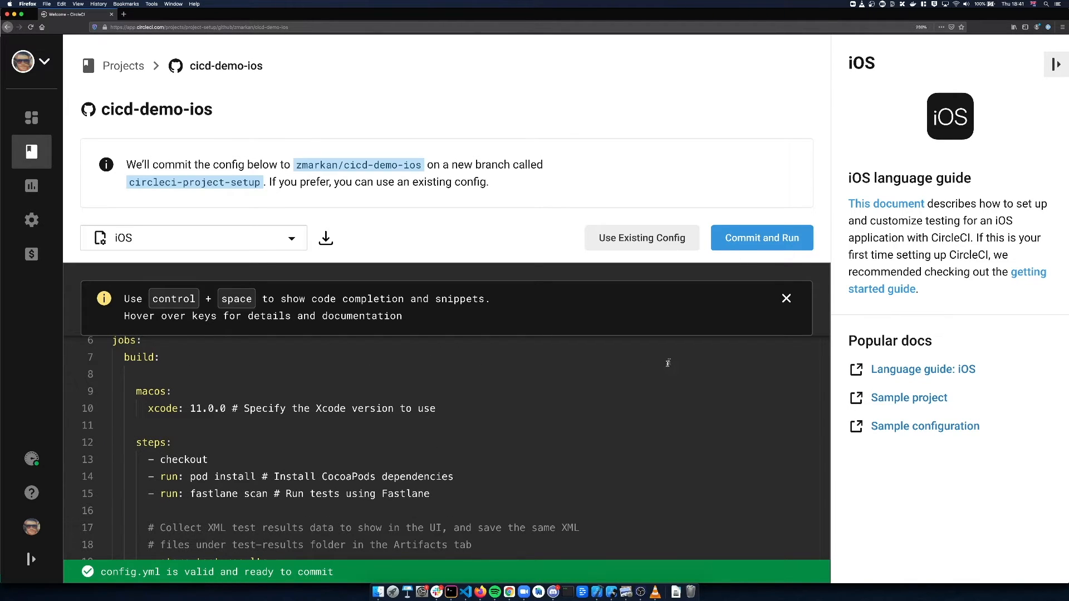
pyautogui.moveTo(745, 240)
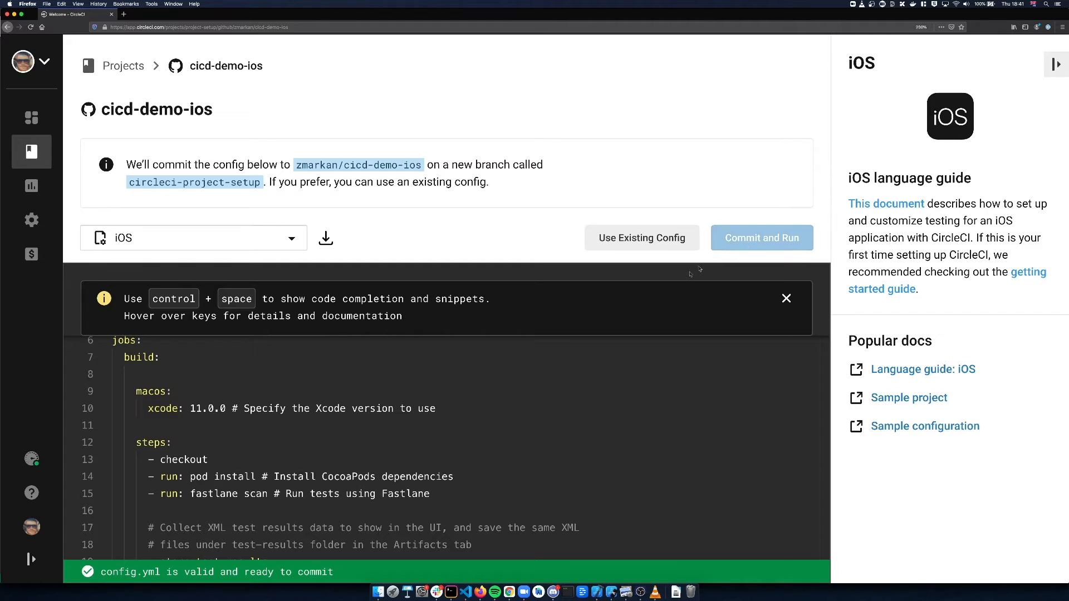
pyautogui.click(762, 238)
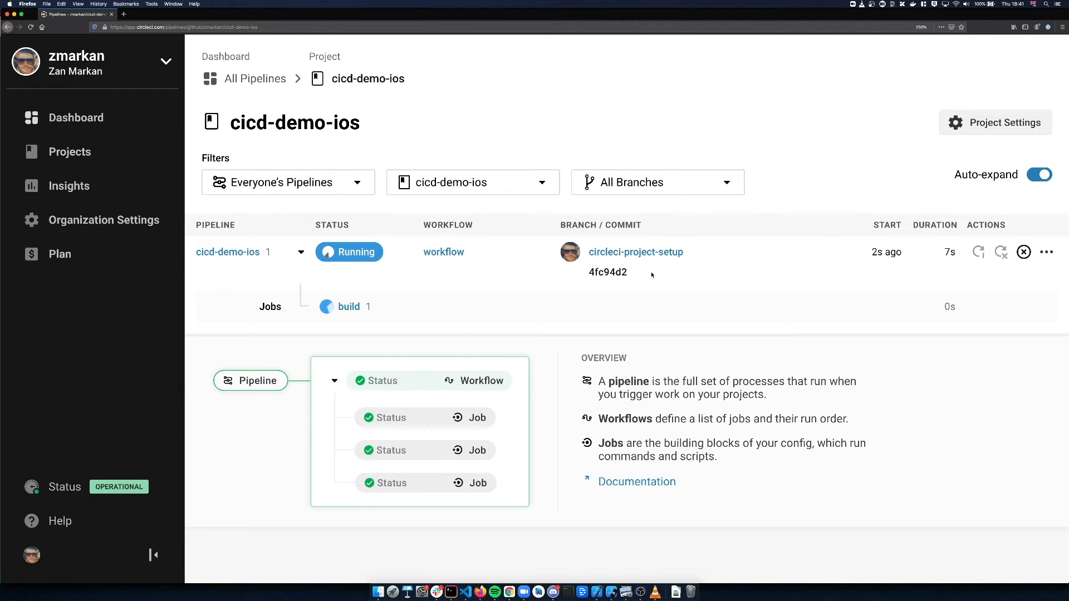
# Step: Follow the build job through checkout, pod install and fastlane tests until it shows Success
pyautogui.click(349, 307)
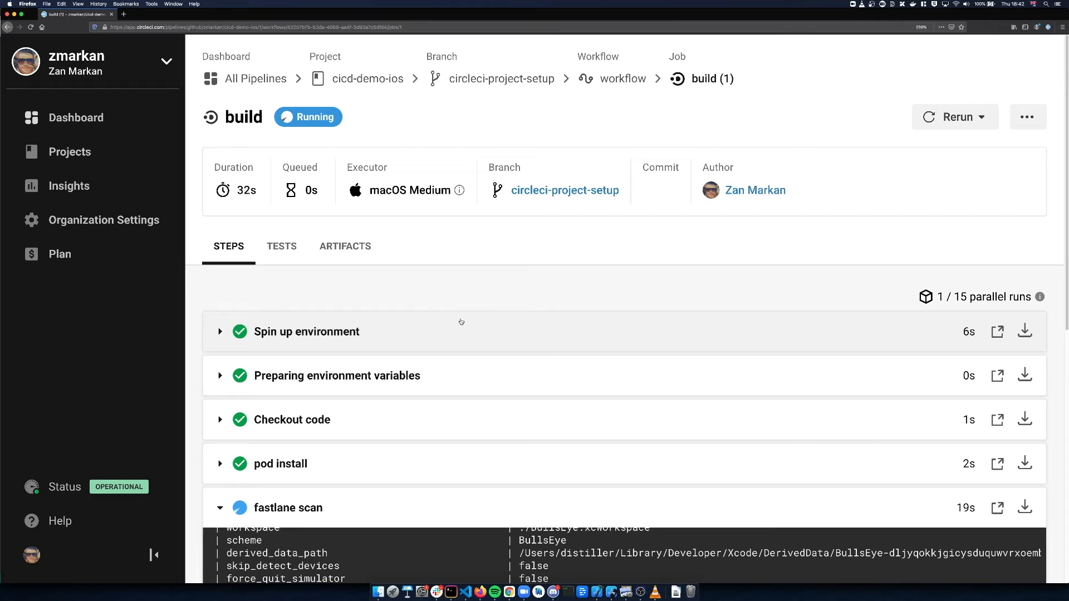
pyautogui.scroll(-3)
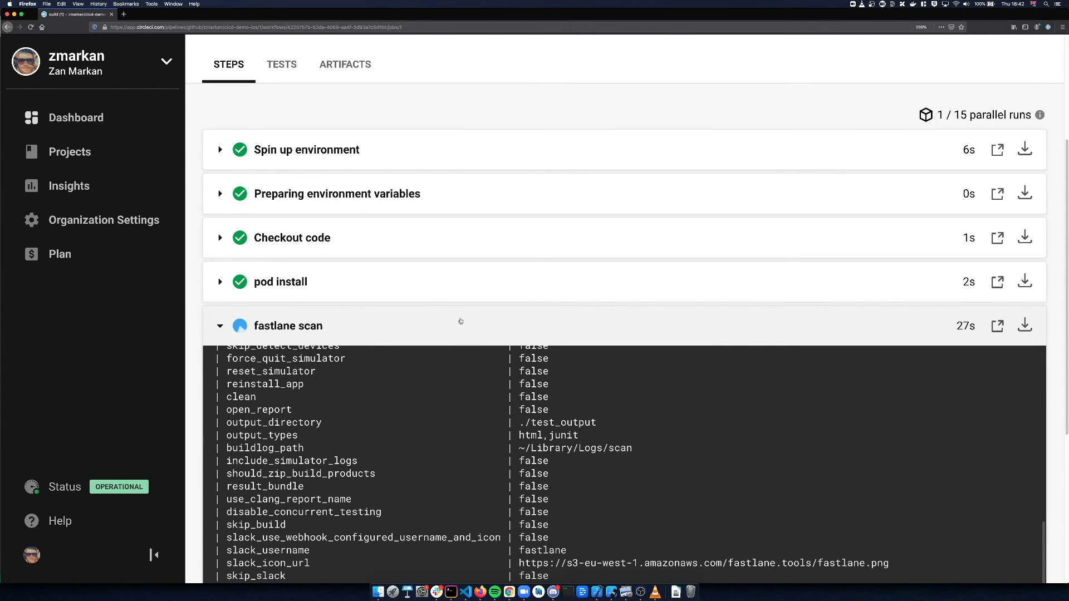
pyautogui.scroll(-3)
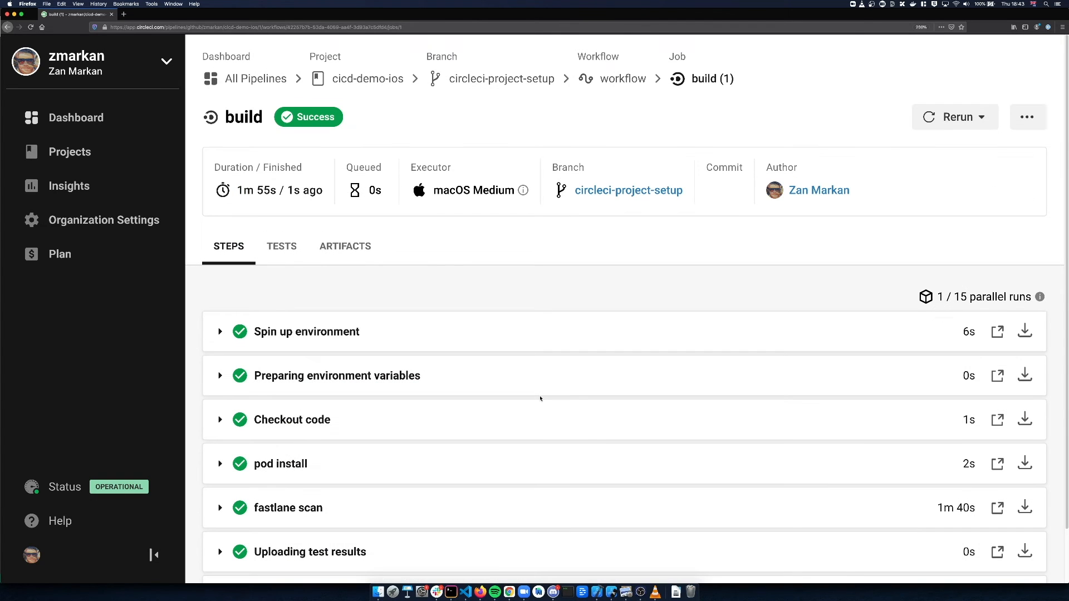
# Step: Show the build's test results reporting all 4 tests passing
pyautogui.click(282, 247)
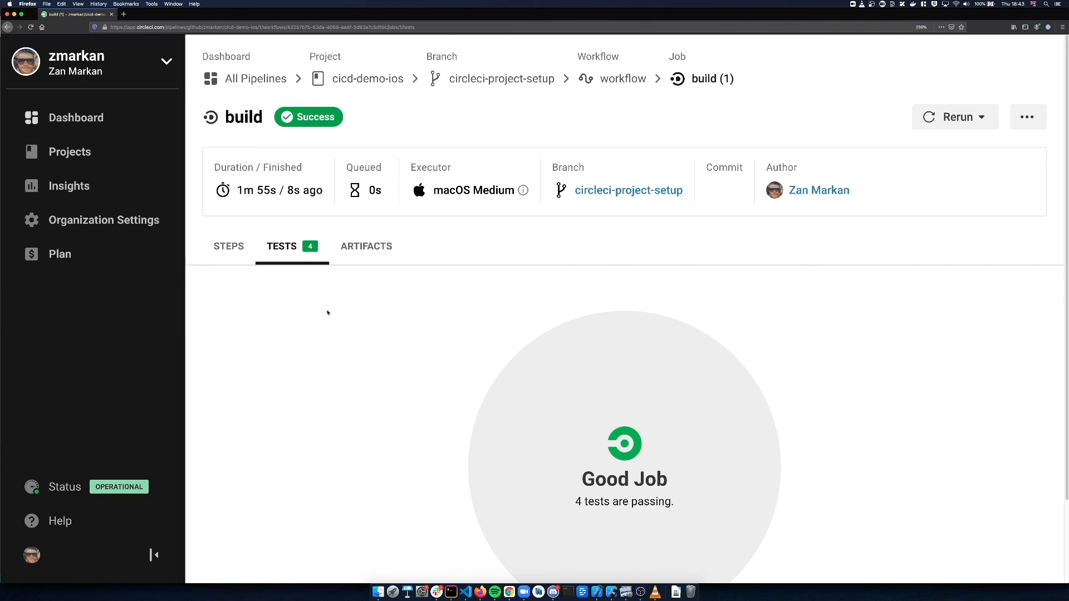
pyautogui.moveTo(322, 312)
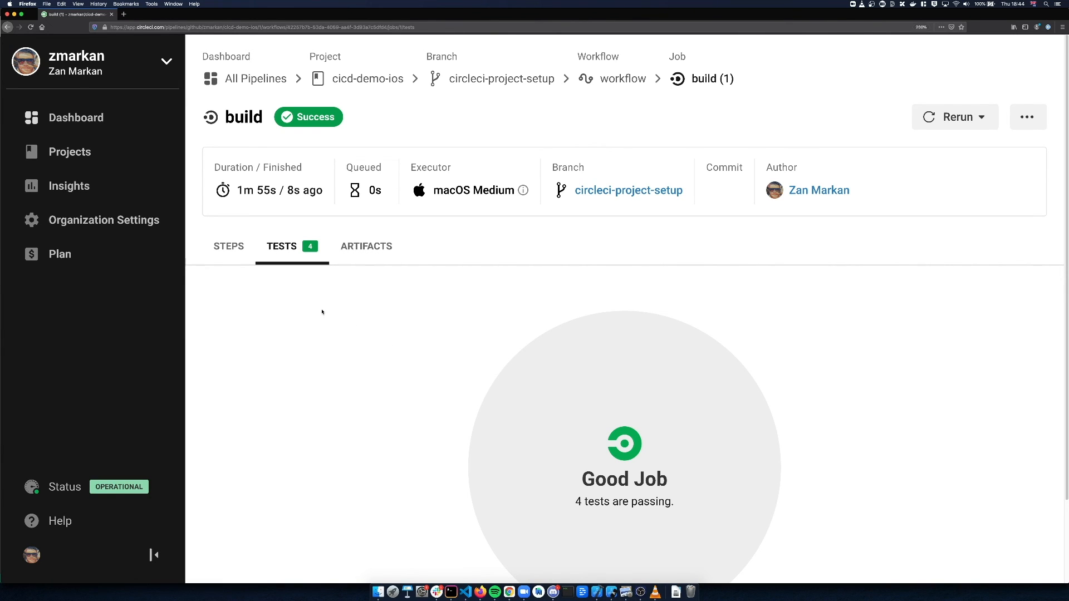